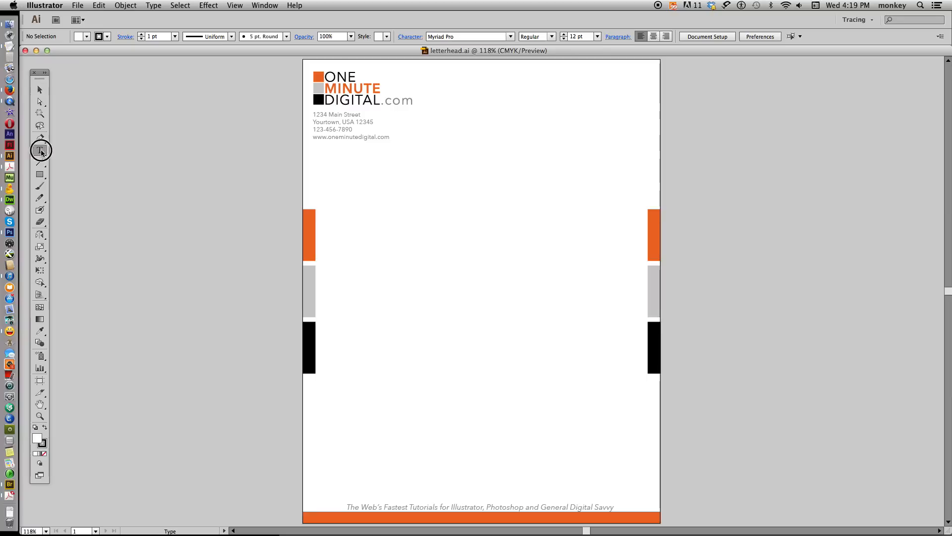
Step: Draw a text area across the letterhead body holding the dated sample letter to John
drag(326, 159, 631, 475)
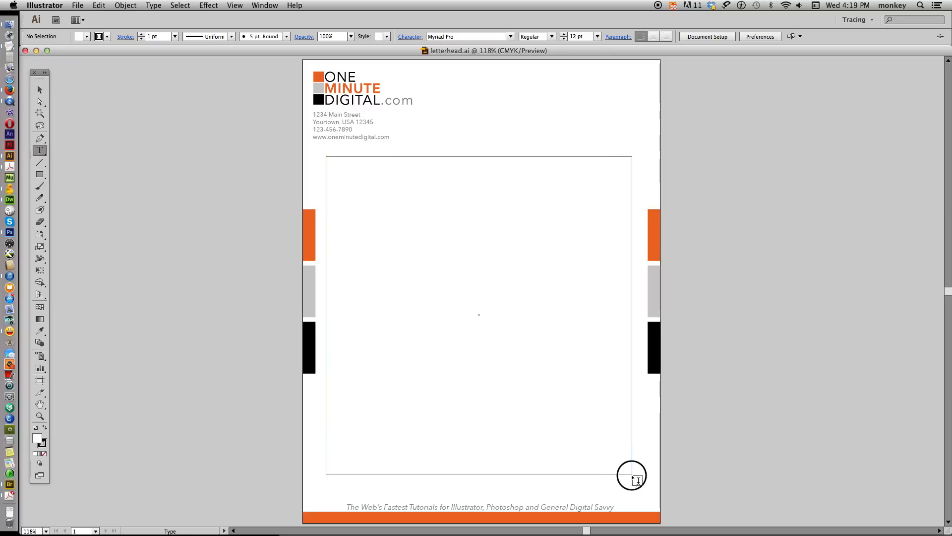
drag(631, 476, 638, 490)
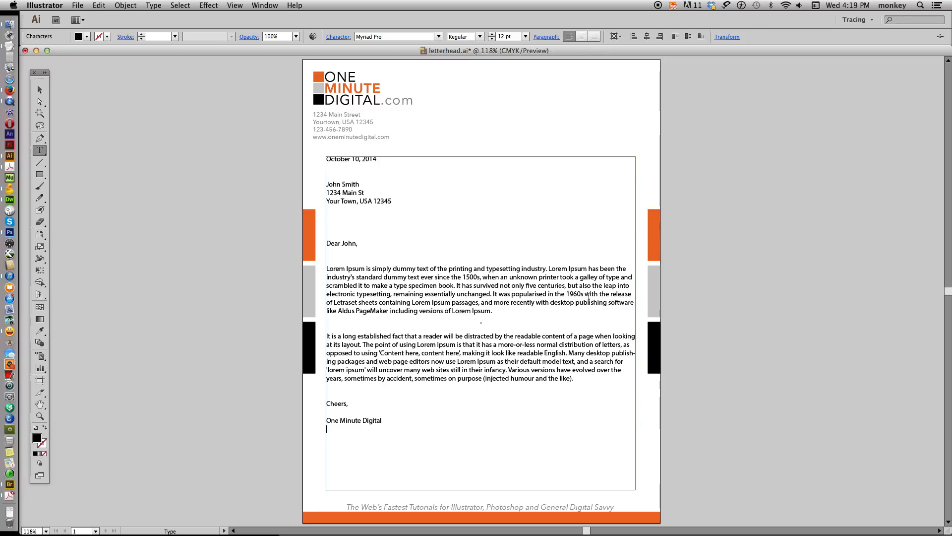
mouse_move(639, 375)
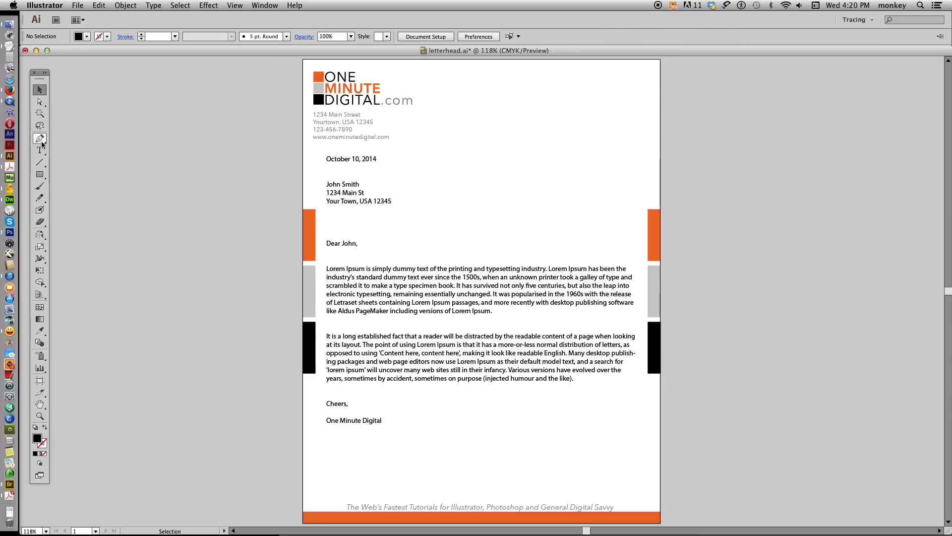
Step: Delete the second Lorem Ipsum paragraph, leaving one paragraph before the sign-off
click(39, 151)
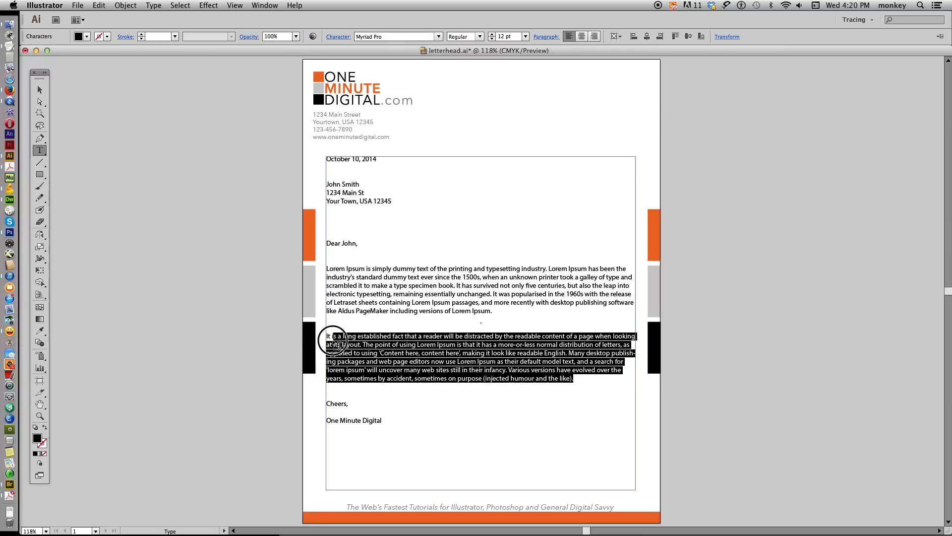
key(Delete)
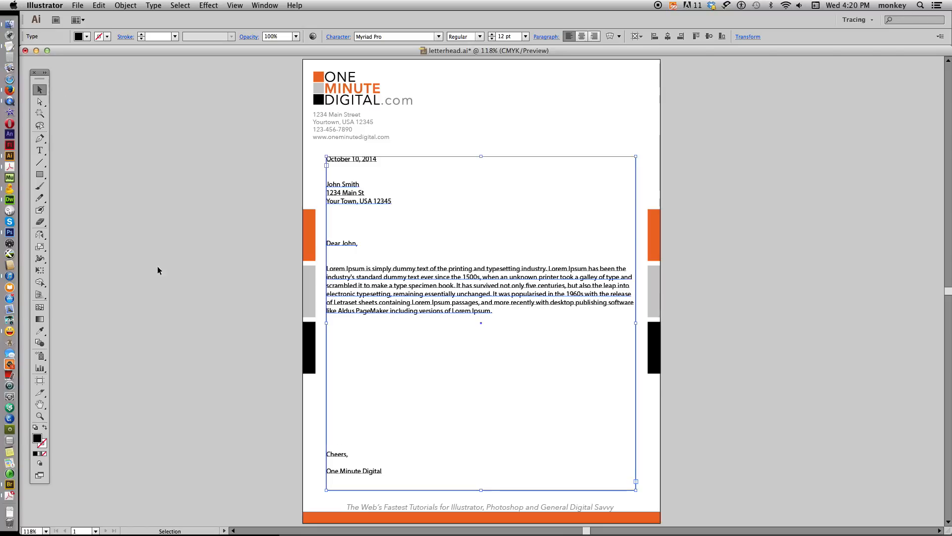
click(77, 6)
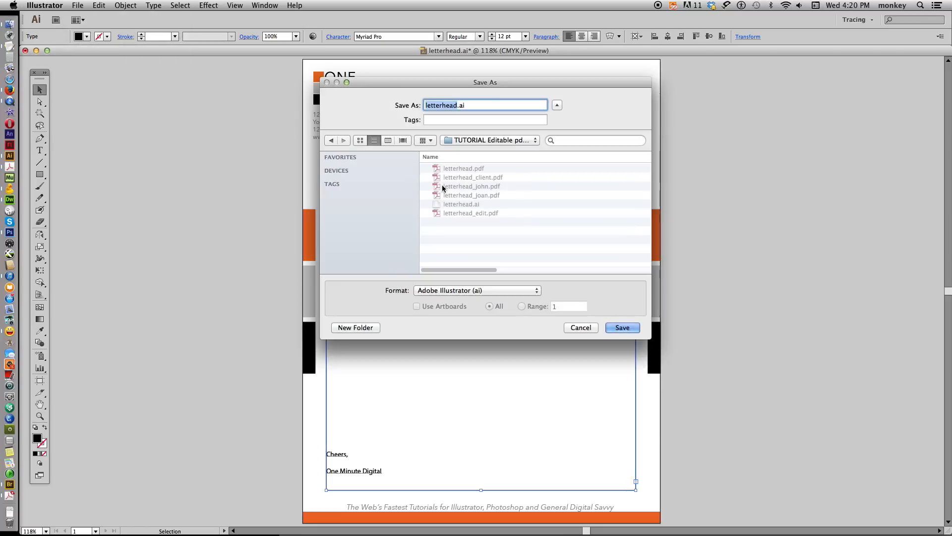
Step: Save as Adobe PDF over letterhead.pdf using Illustrator Default settings
click(477, 290)
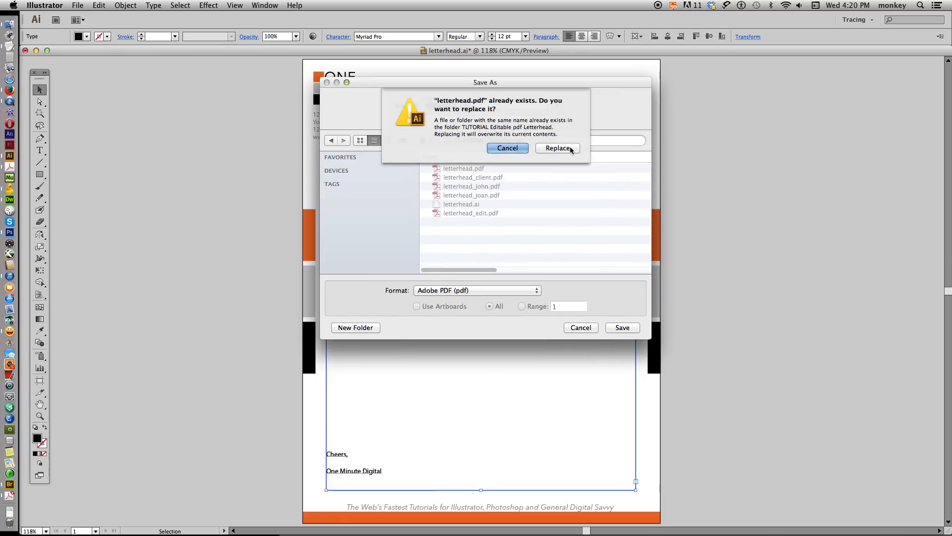
click(557, 147)
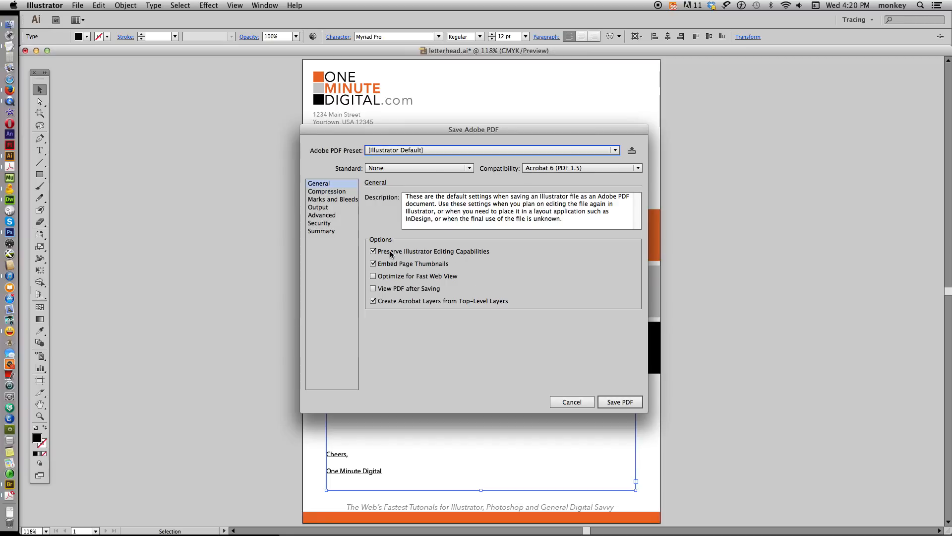
mouse_move(550, 287)
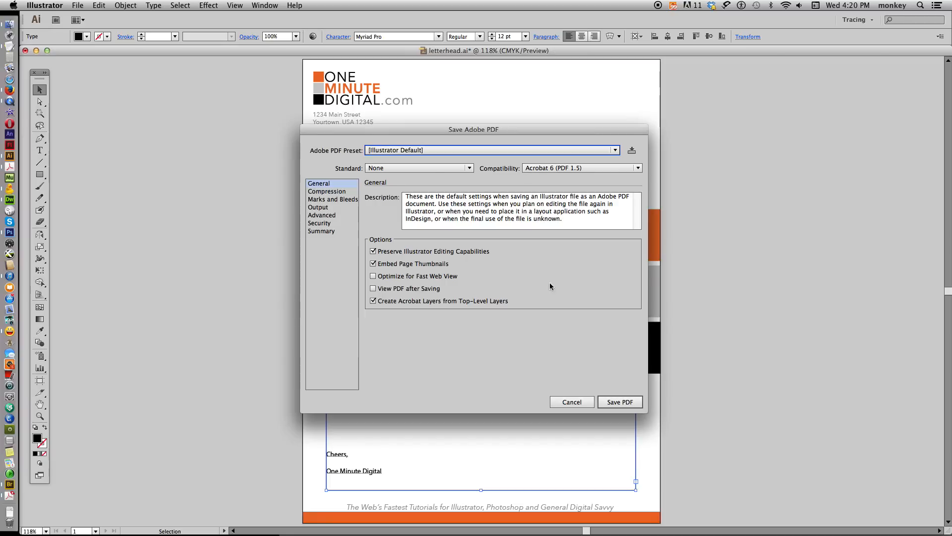
click(620, 401)
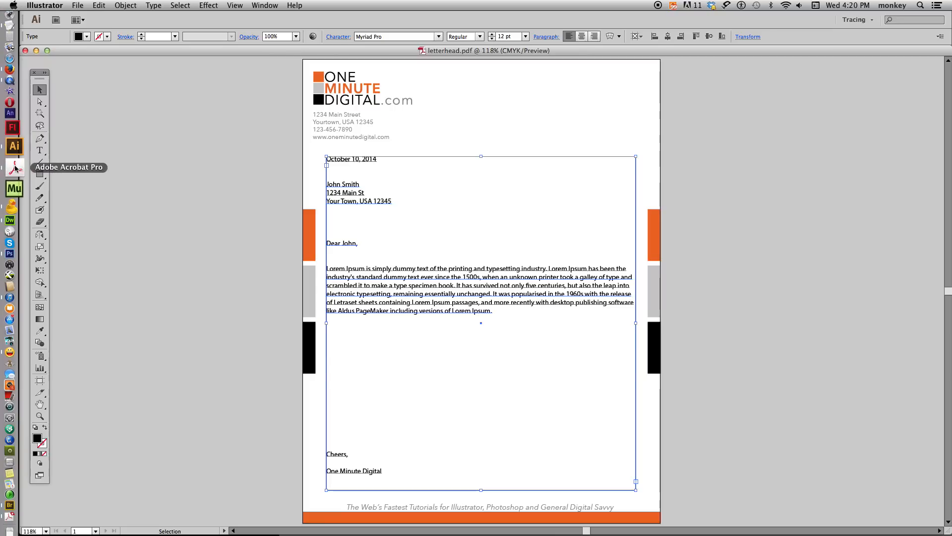
Step: Open letterhead.pdf in Acrobat Pro
click(70, 5)
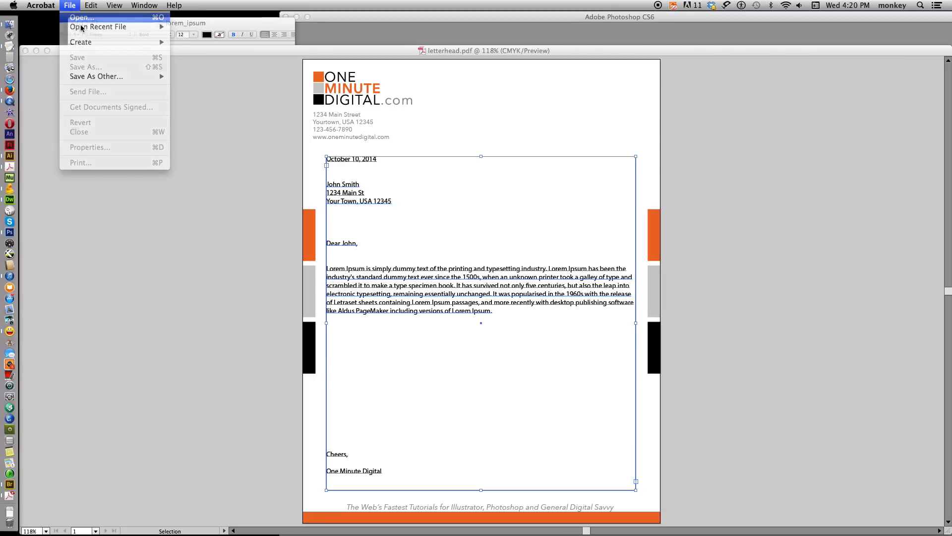
click(81, 17)
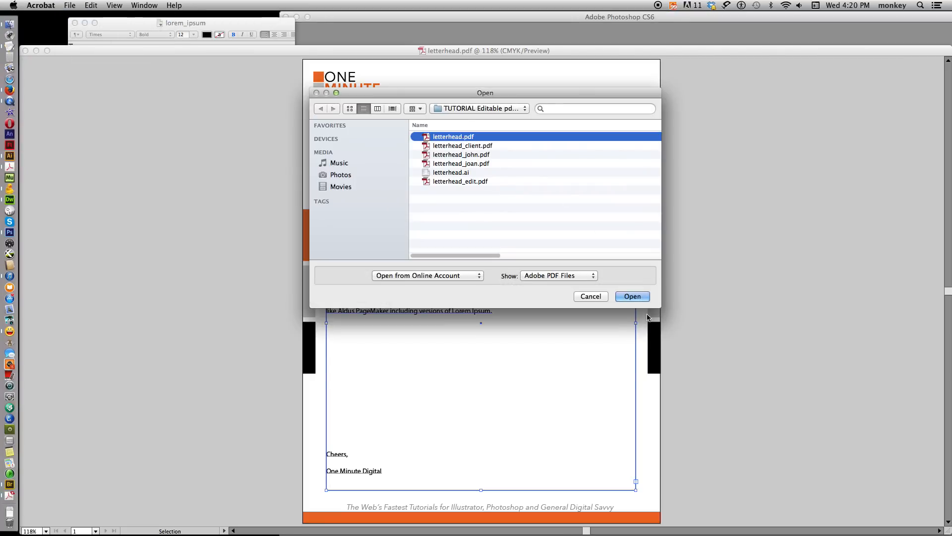
click(631, 296)
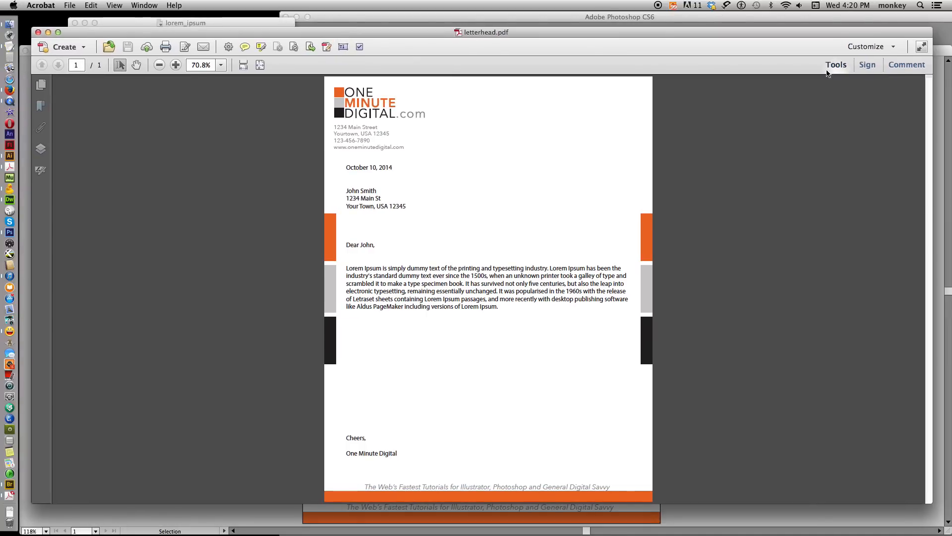
Step: Turn on Edit Text & Images and select the Lorem Ipsum body paragraph
click(837, 64)
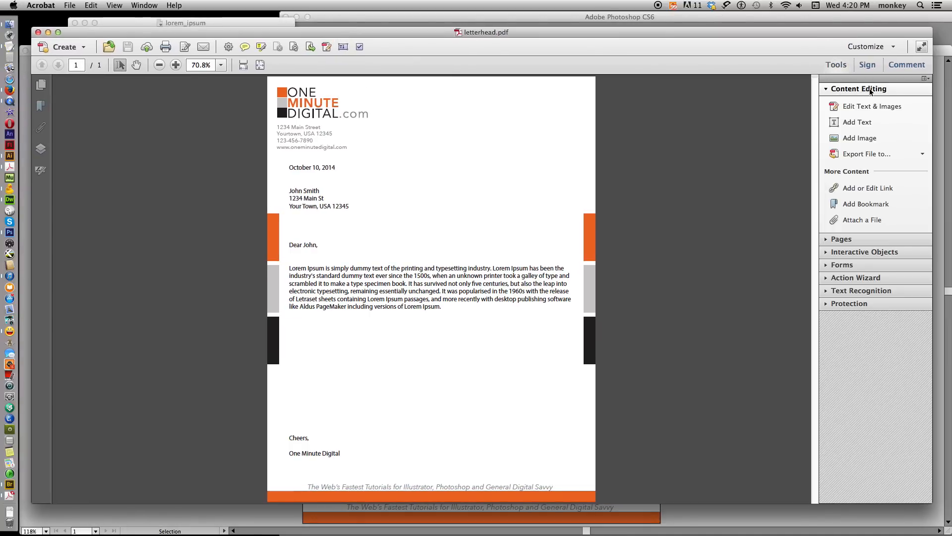
mouse_move(872, 105)
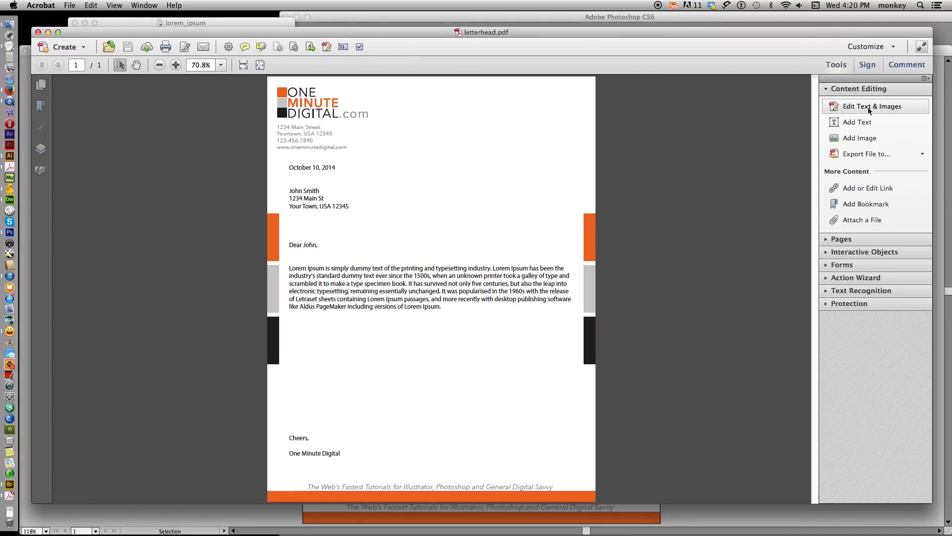
click(871, 105)
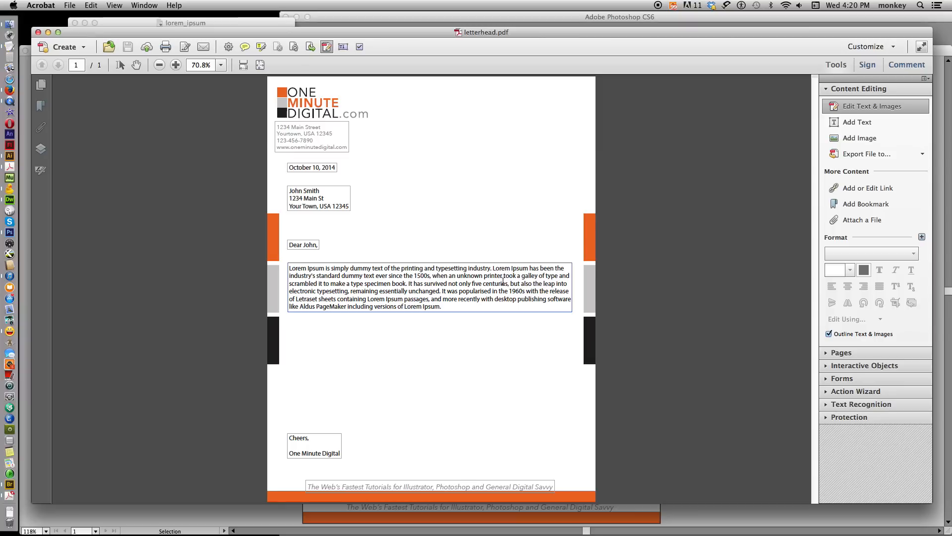
click(312, 167)
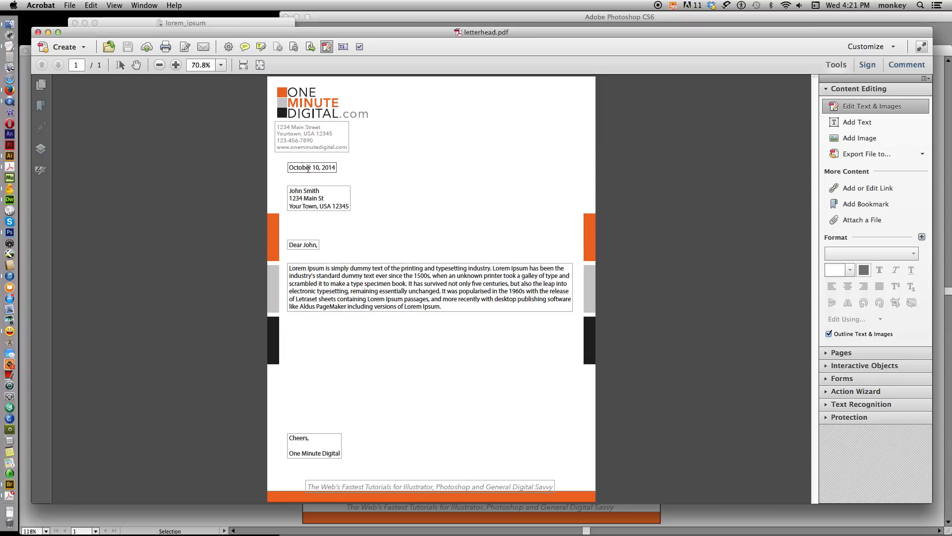
click(303, 244)
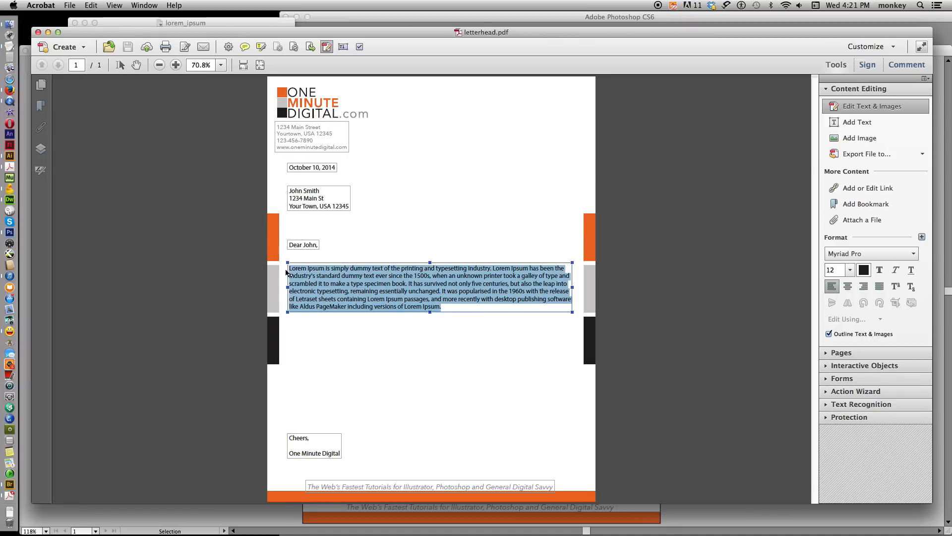
Step: Paste a copy of the paragraph below it and set both paragraphs to 10 pt
click(444, 306)
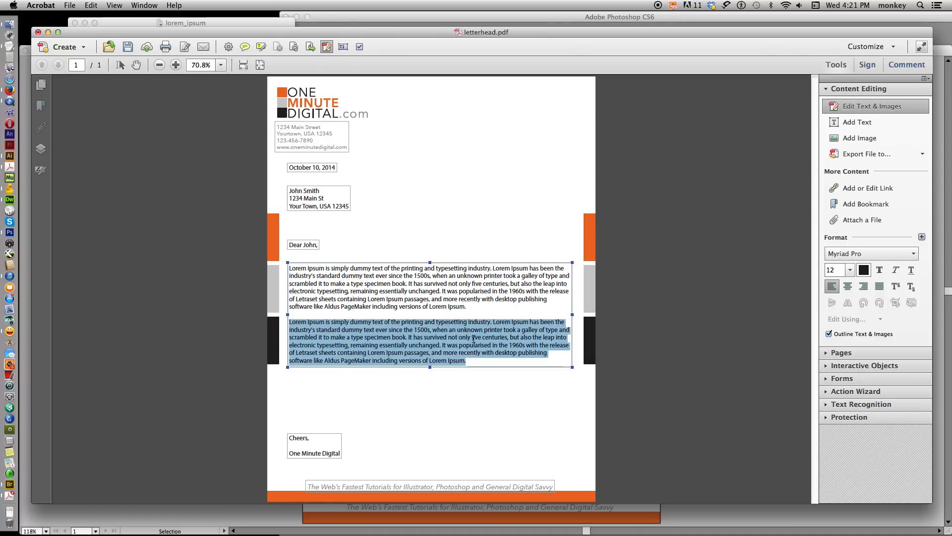
click(468, 360)
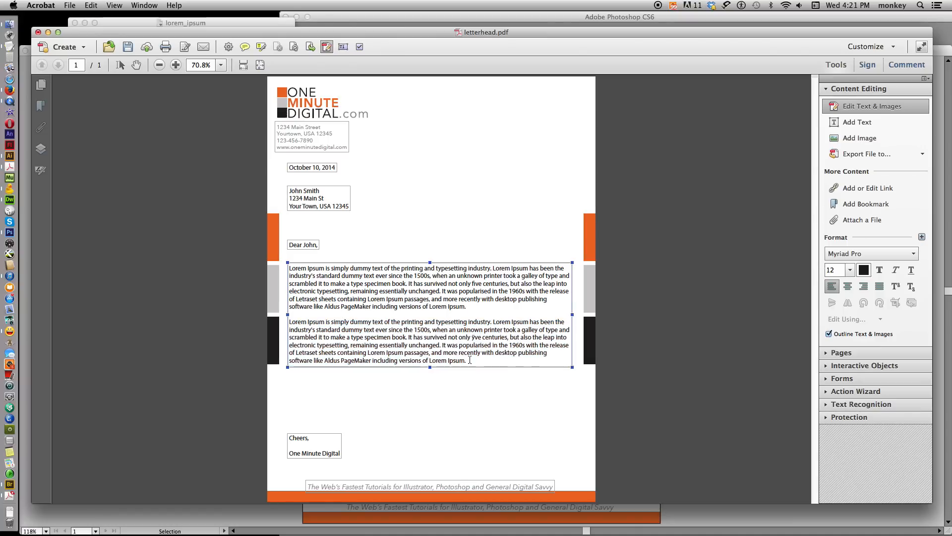
drag(290, 267, 468, 360)
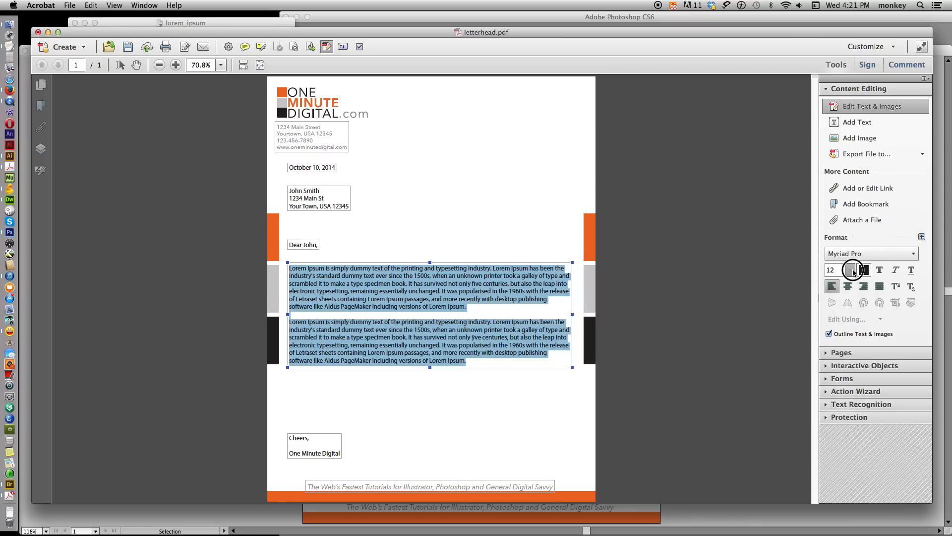
click(849, 273)
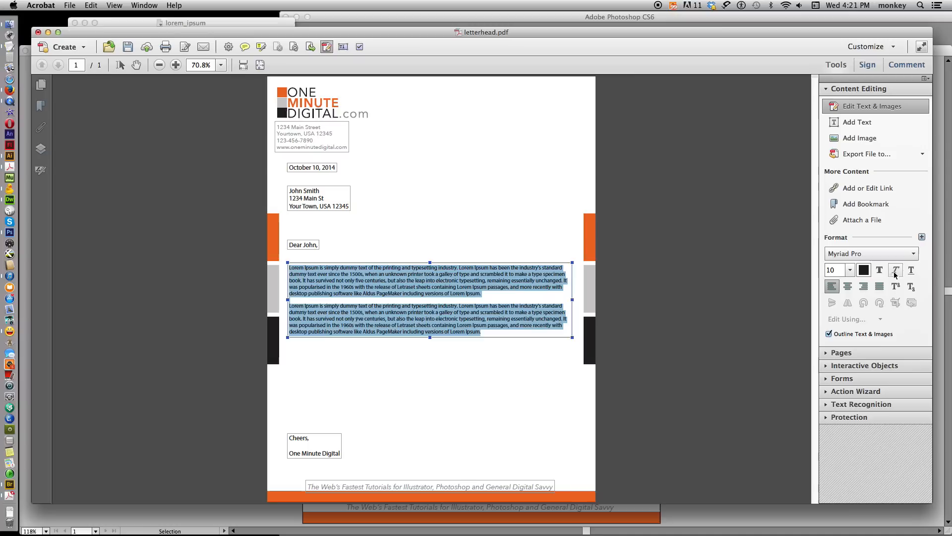
mouse_move(906, 309)
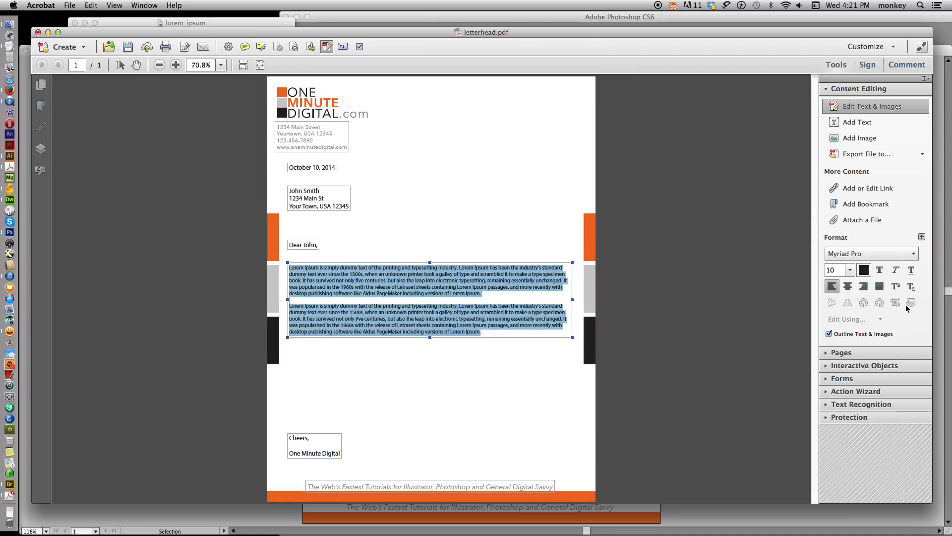
mouse_move(814, 324)
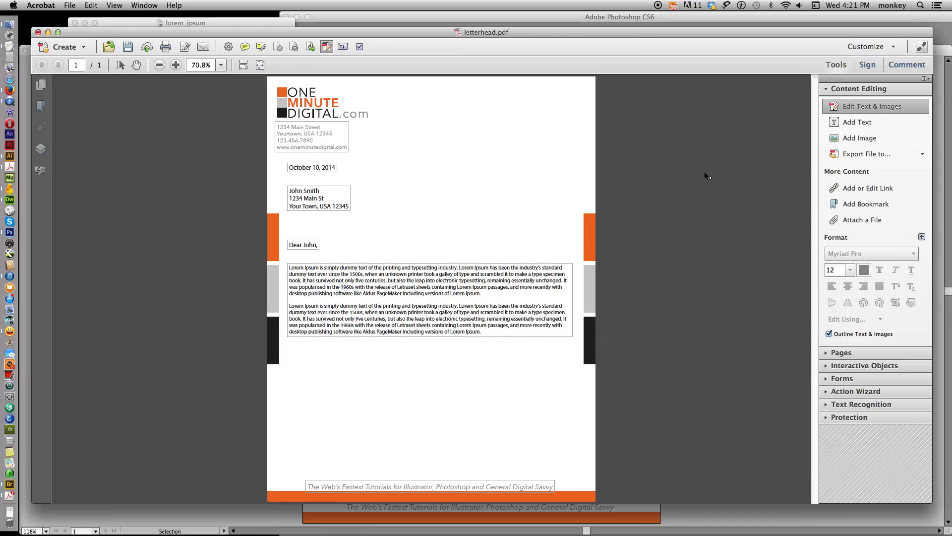
mouse_move(689, 197)
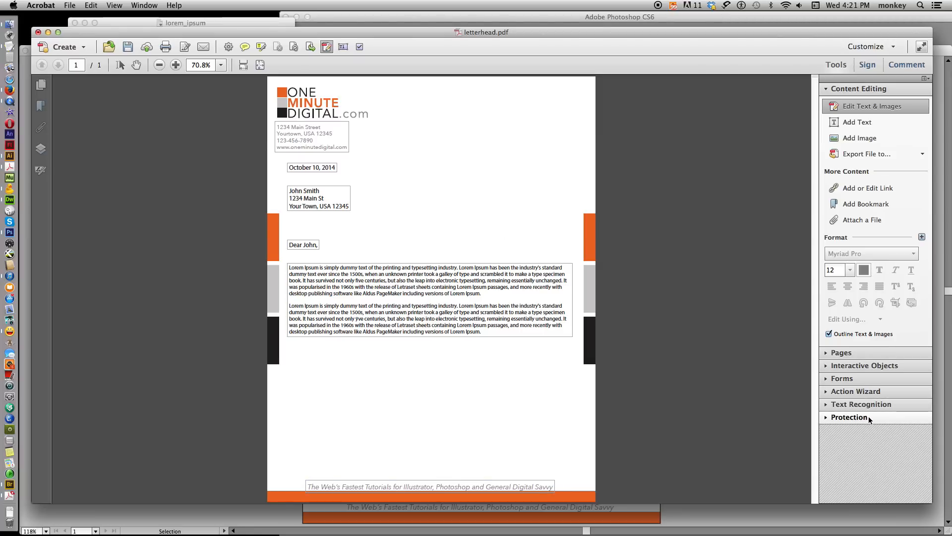
Step: Choose Protection > Restrict Editing to bring up the permissions password prompt
click(848, 417)
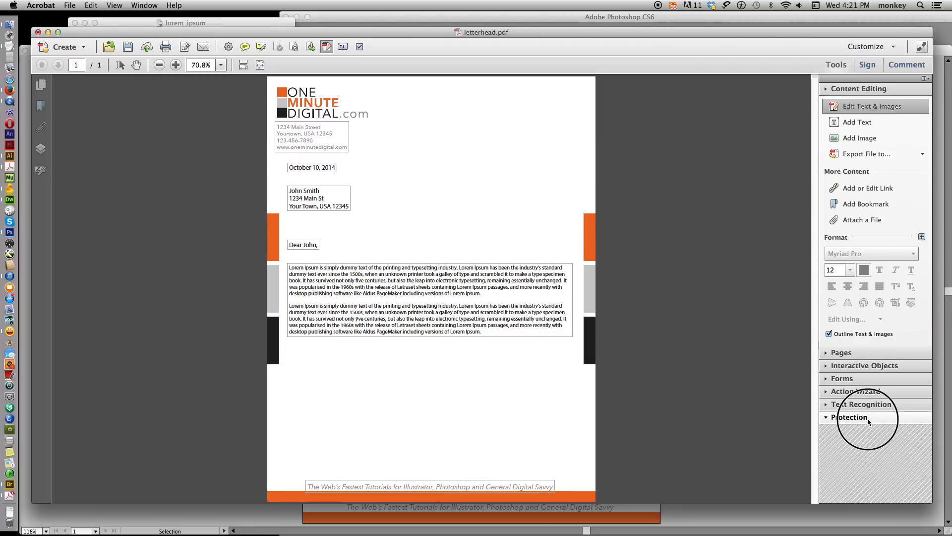
click(849, 416)
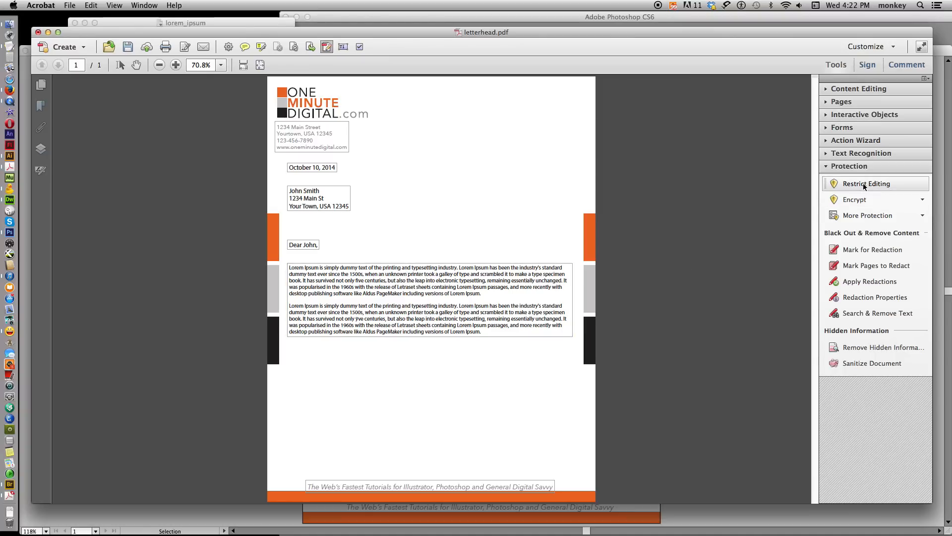
click(866, 183)
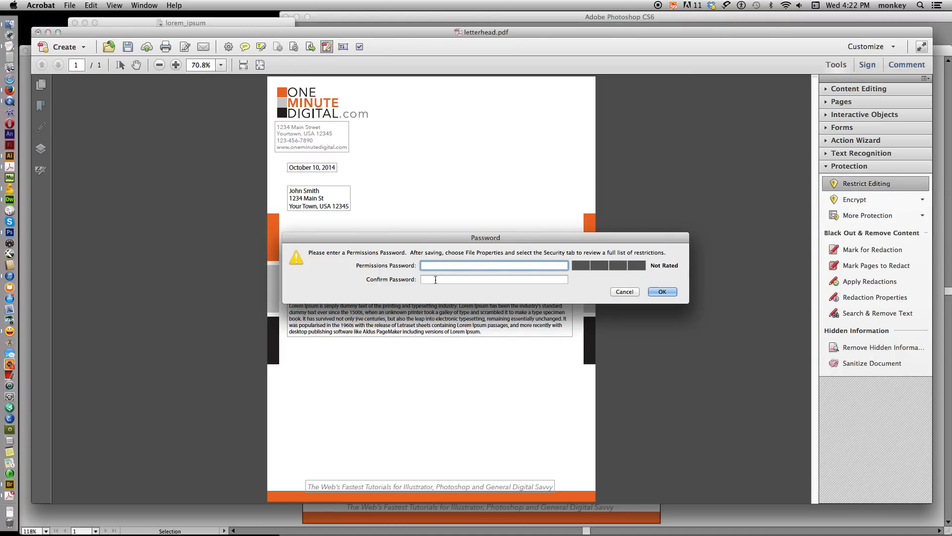
Step: Enter and confirm the permissions password, then click OK
text(••••)
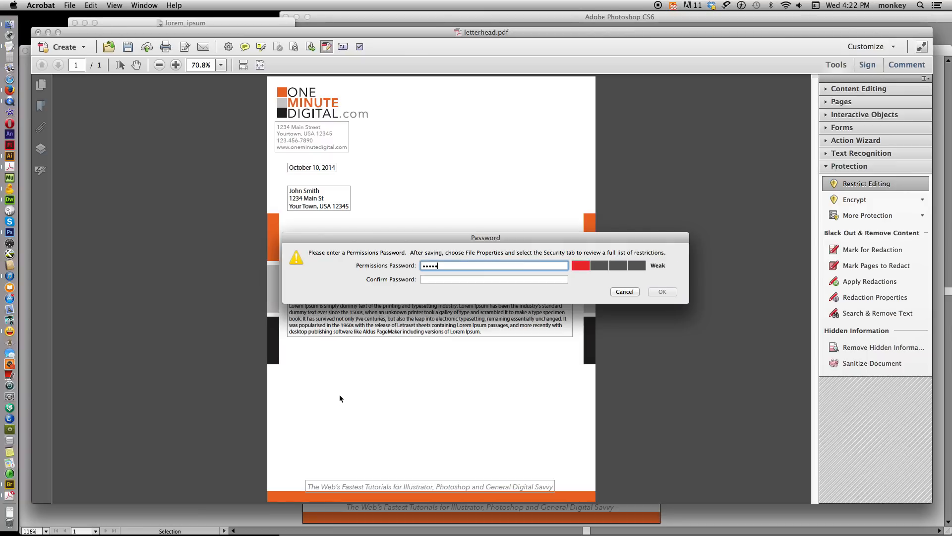
text(•••)
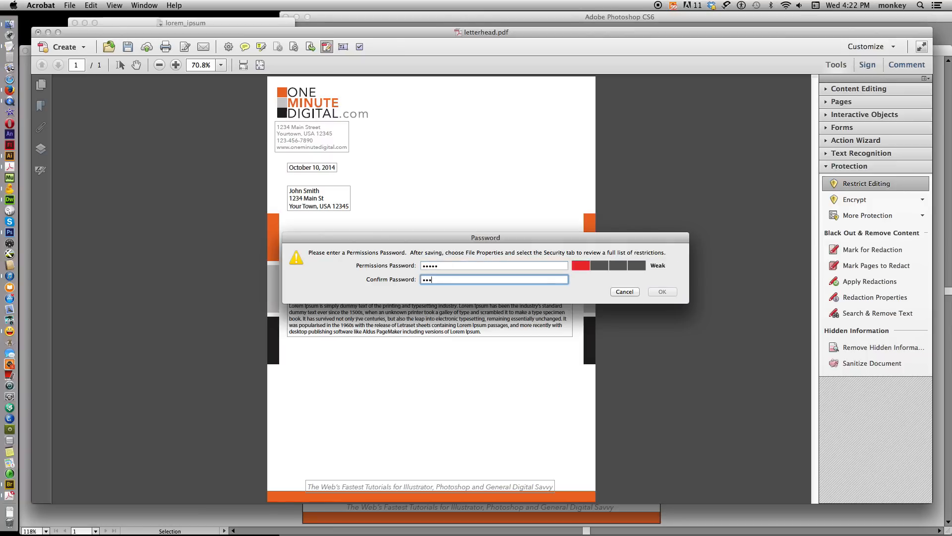
click(662, 292)
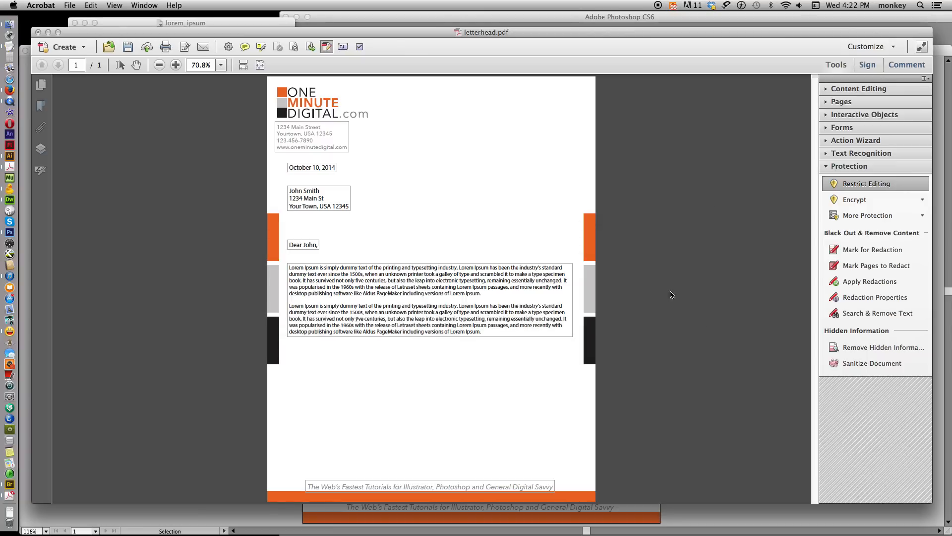
click(866, 184)
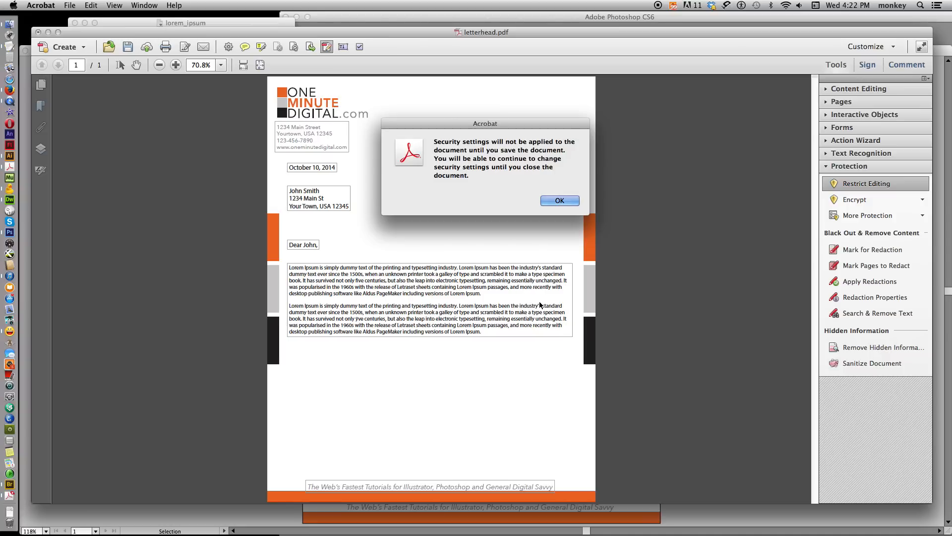
Step: Acknowledge the security notice and save as letterhead_client.pdf, replacing the existing file
click(559, 201)
text(letterhead_client.pdf)
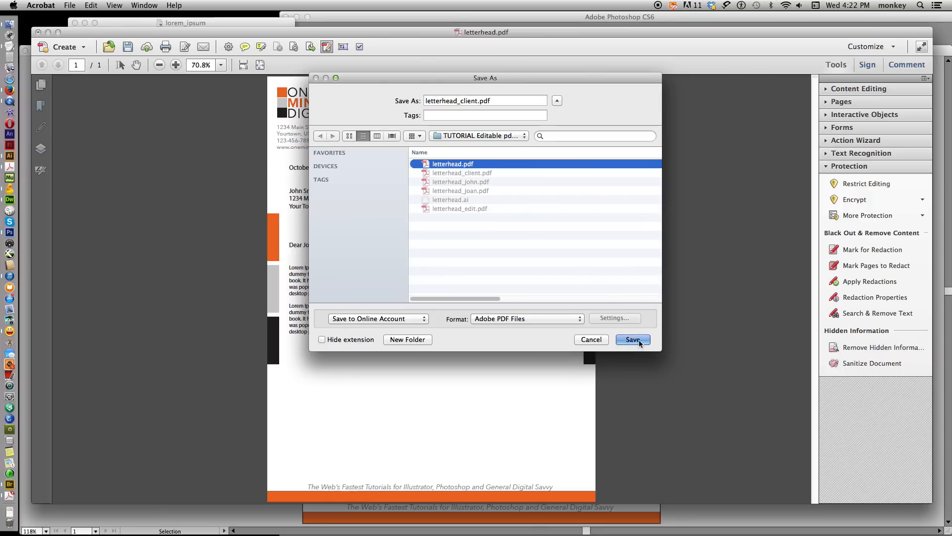
click(632, 339)
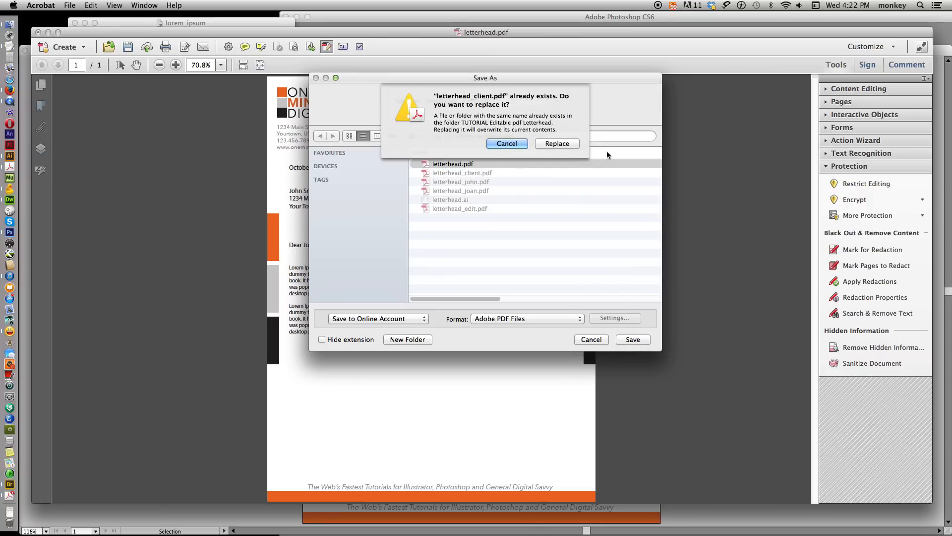
click(556, 144)
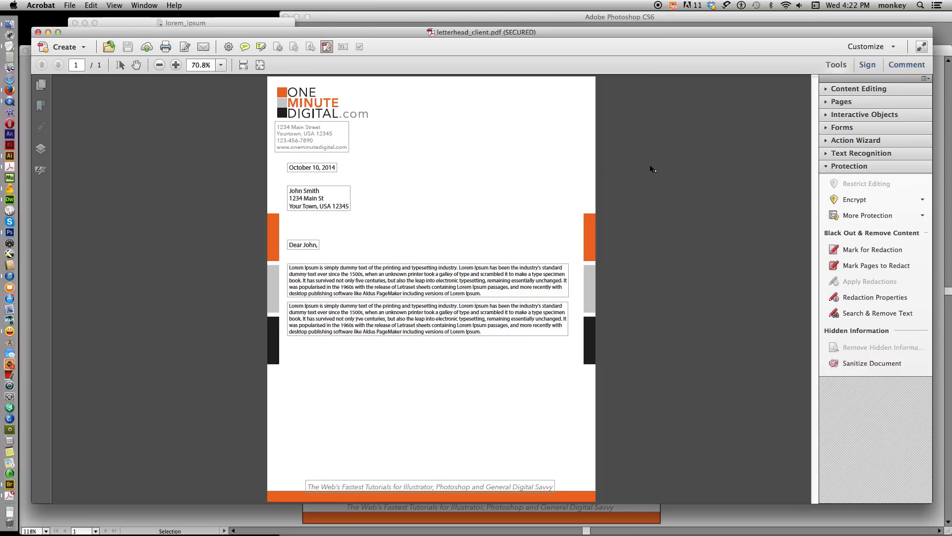
Step: Open letterhead_client.pdf and zoom to fit the whole page
click(70, 5)
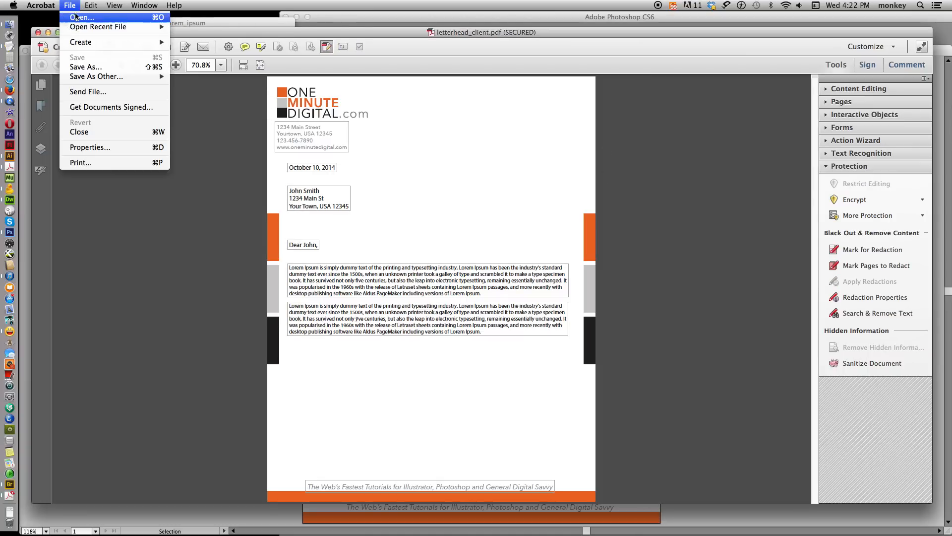
click(81, 17)
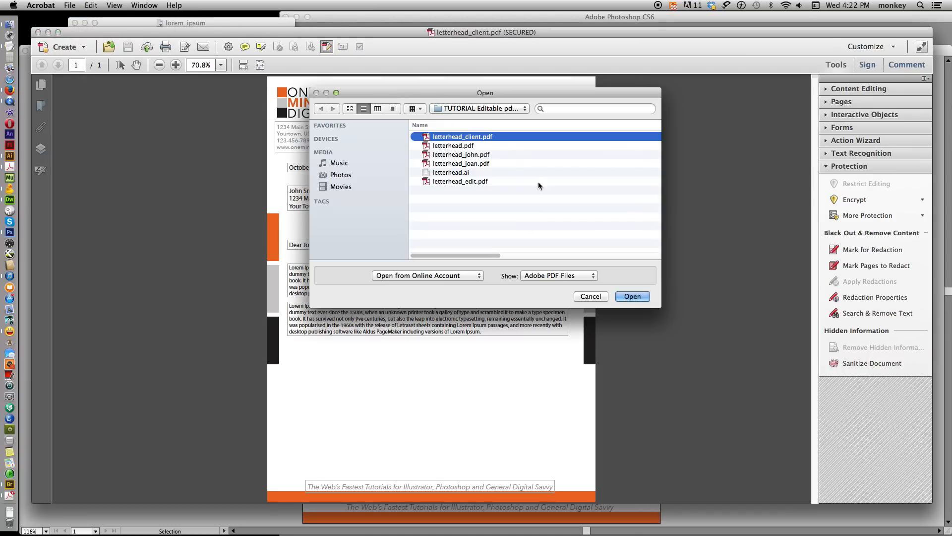
click(631, 297)
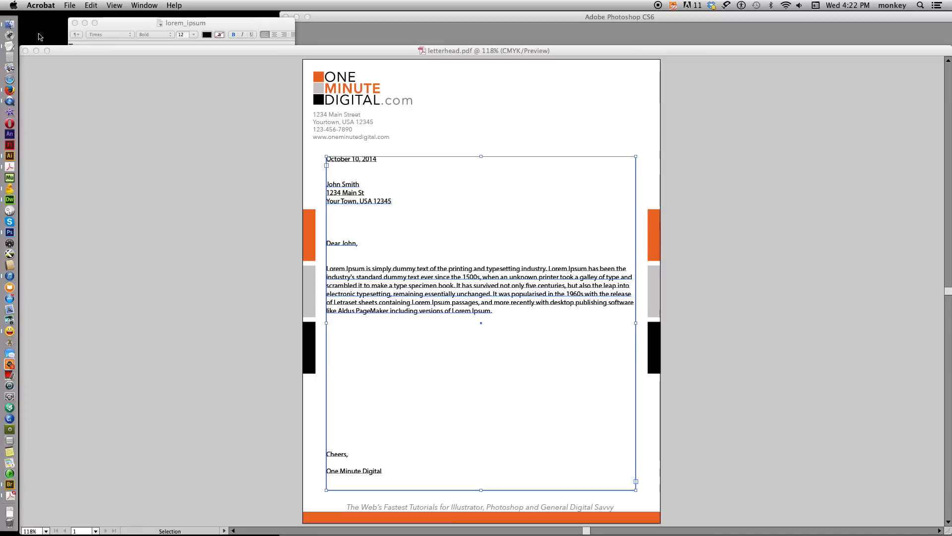
click(69, 5)
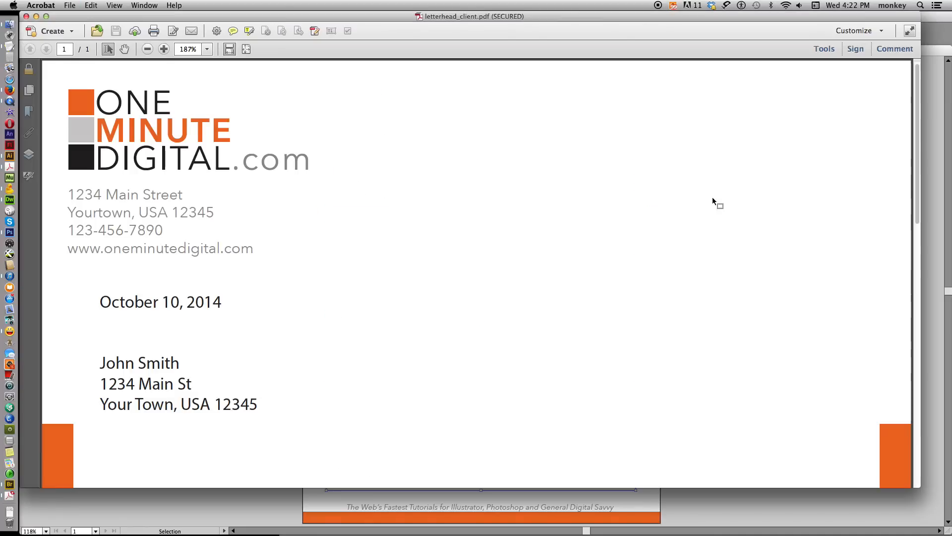
click(147, 49)
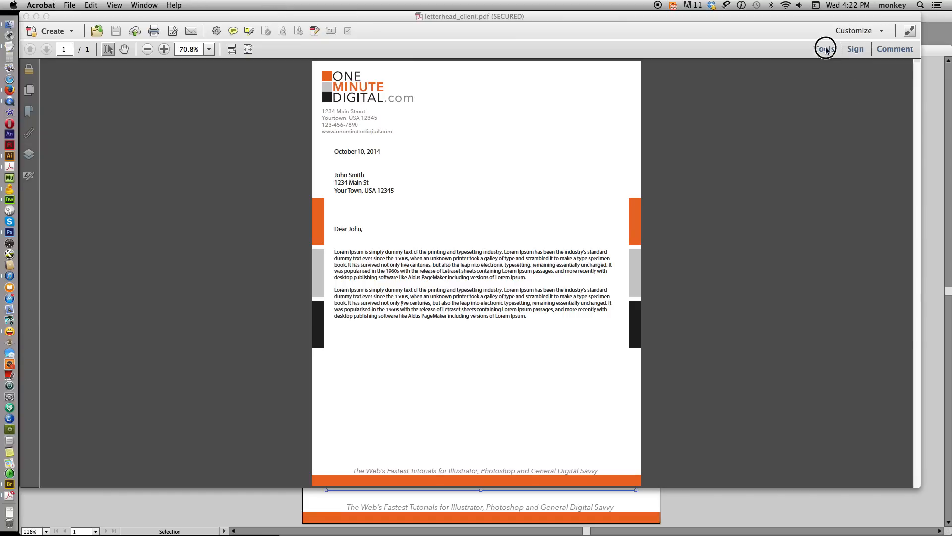
Step: Attempt Edit Text & Images on letterhead_client.pdf and dismiss the 'Editing is not permitted' alert
click(824, 49)
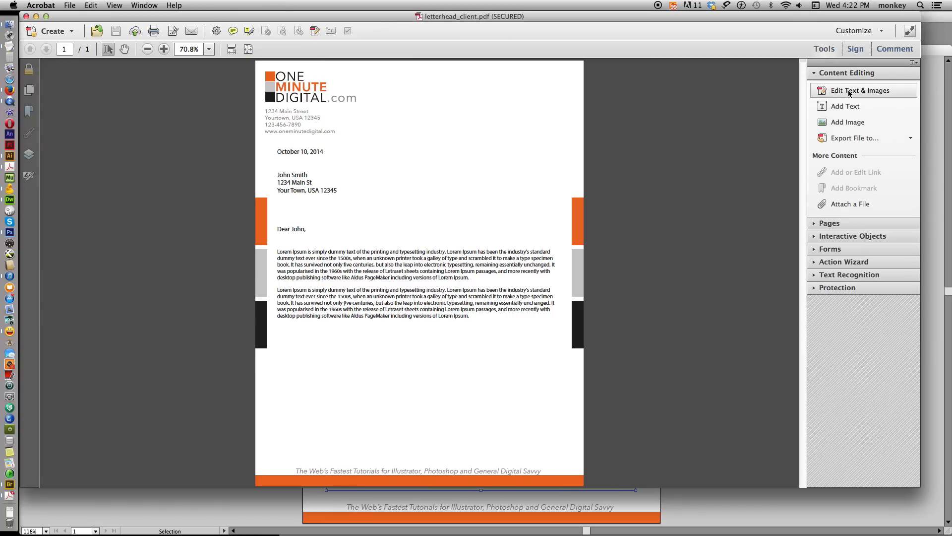
click(860, 89)
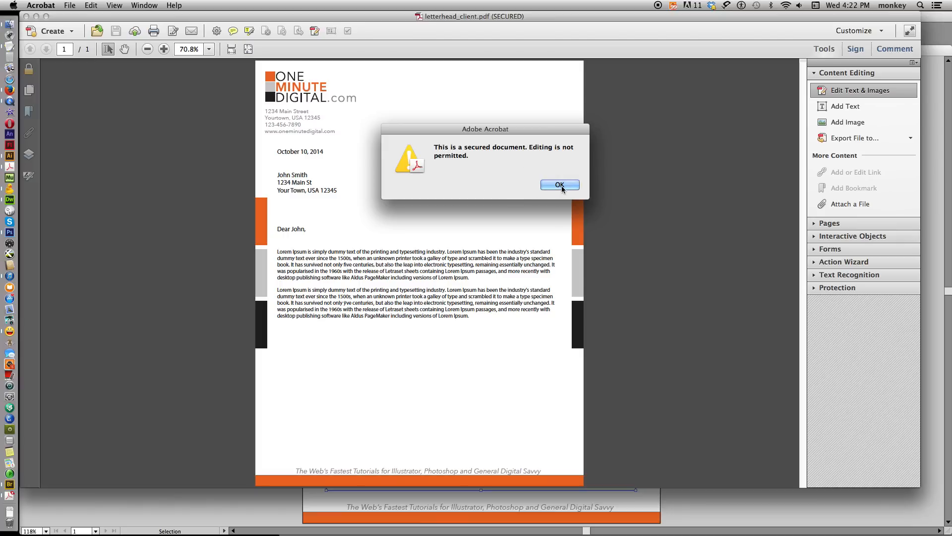
click(560, 185)
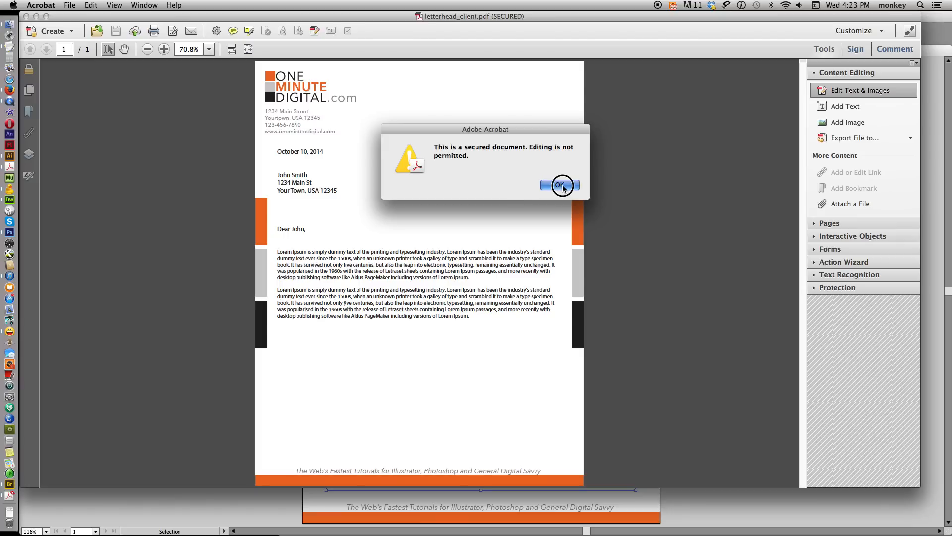
click(560, 185)
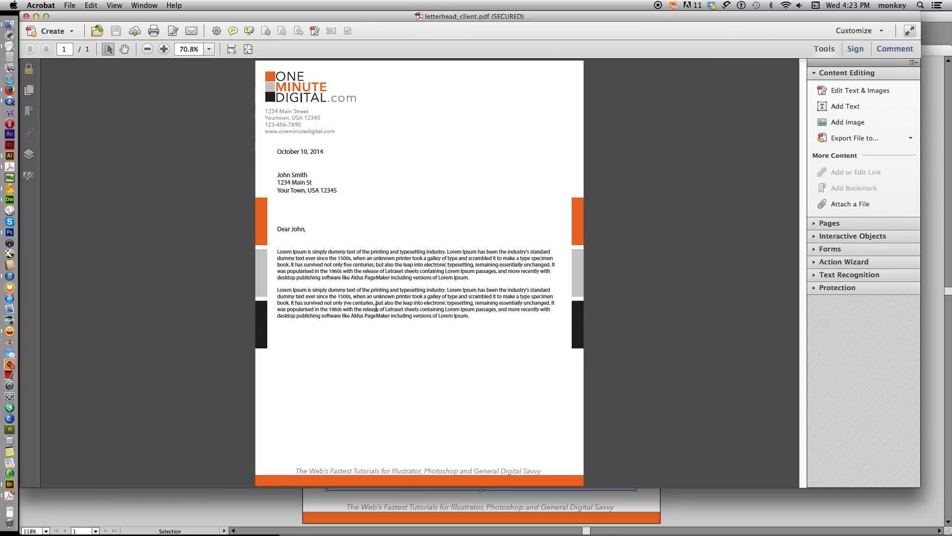
mouse_move(346, 108)
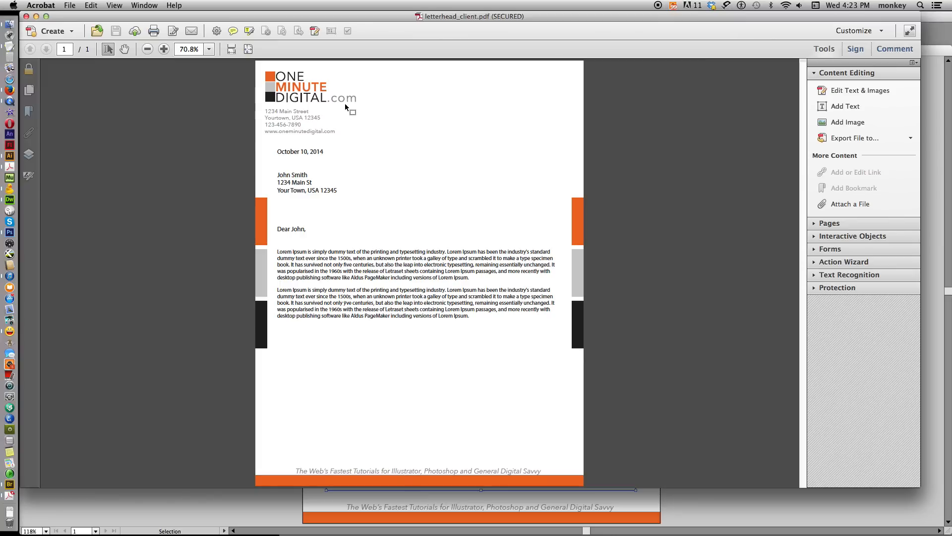
mouse_move(281, 333)
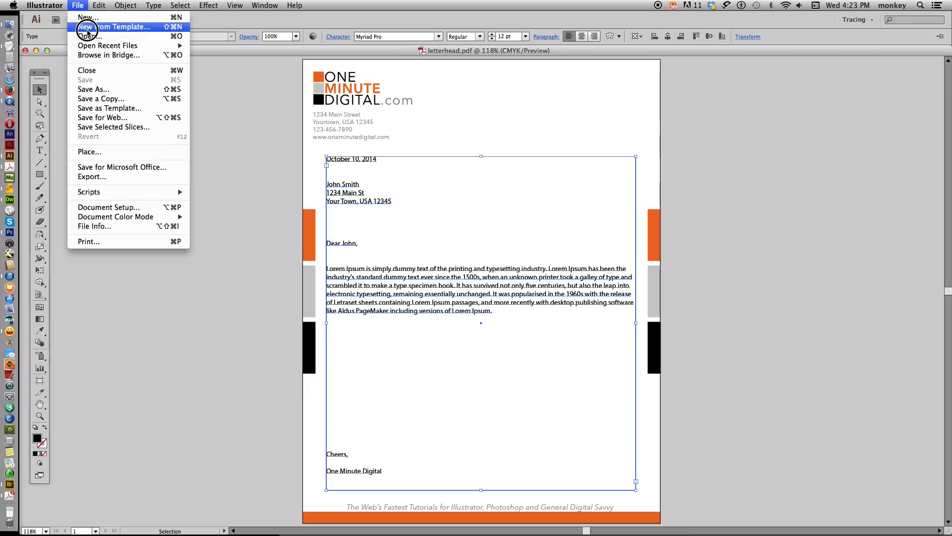
mouse_move(108, 45)
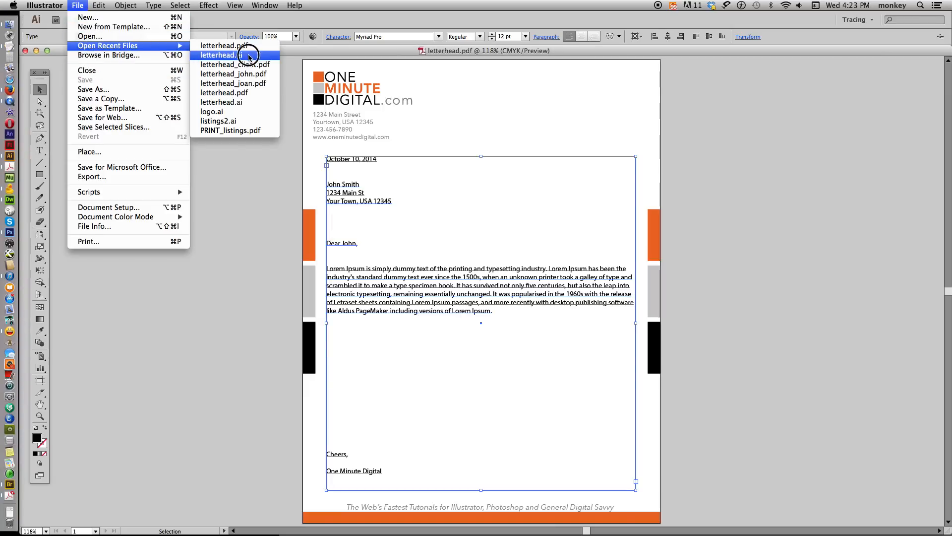
Step: Open the recent letterhead PDF in Illustrator with its password, accepting the outside-modifications warning
click(220, 55)
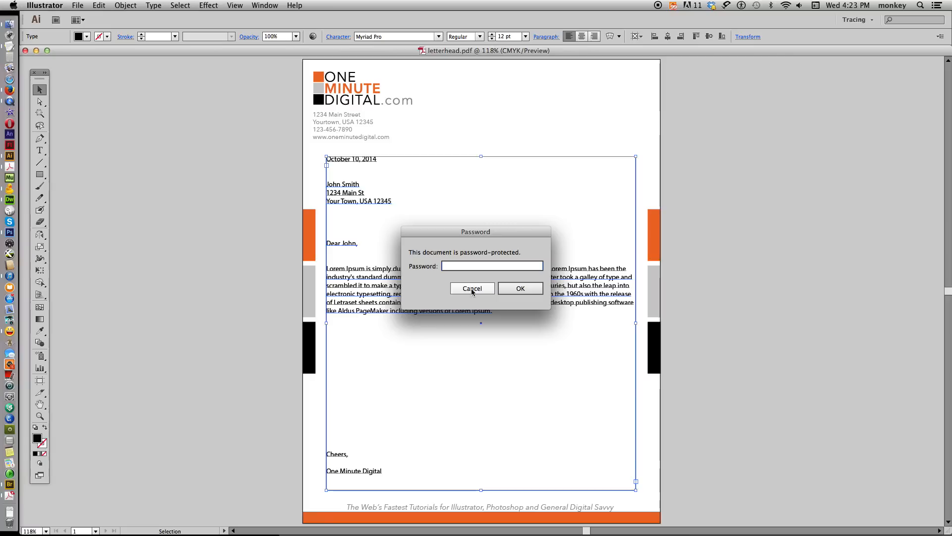
text(••)
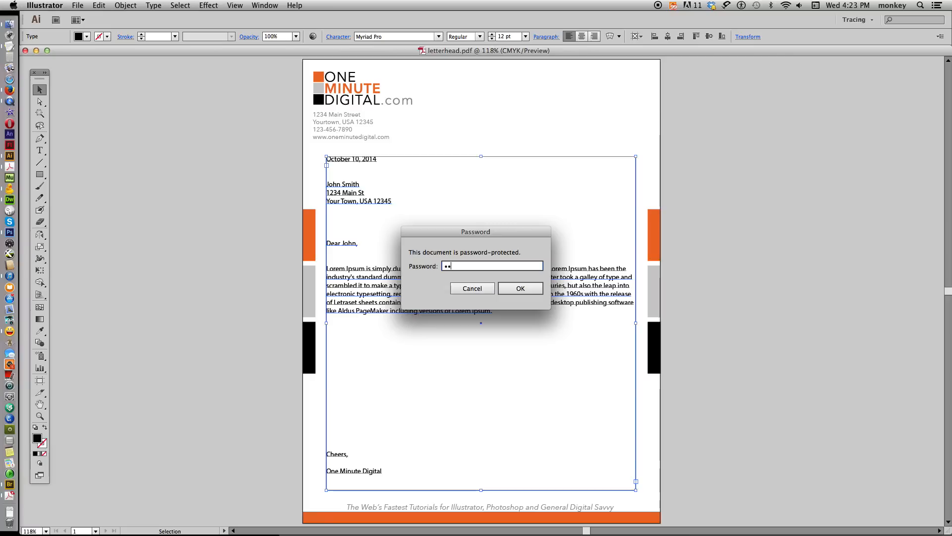
click(519, 288)
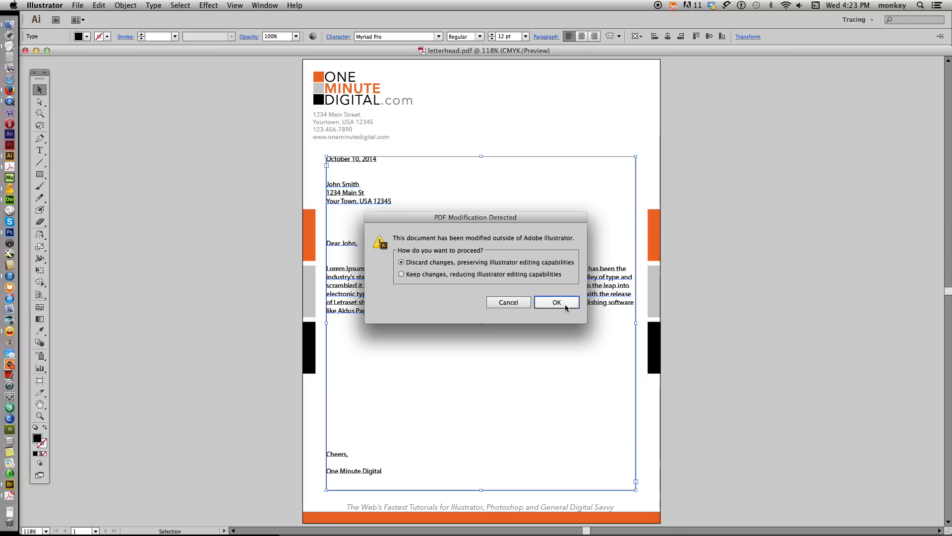
click(555, 302)
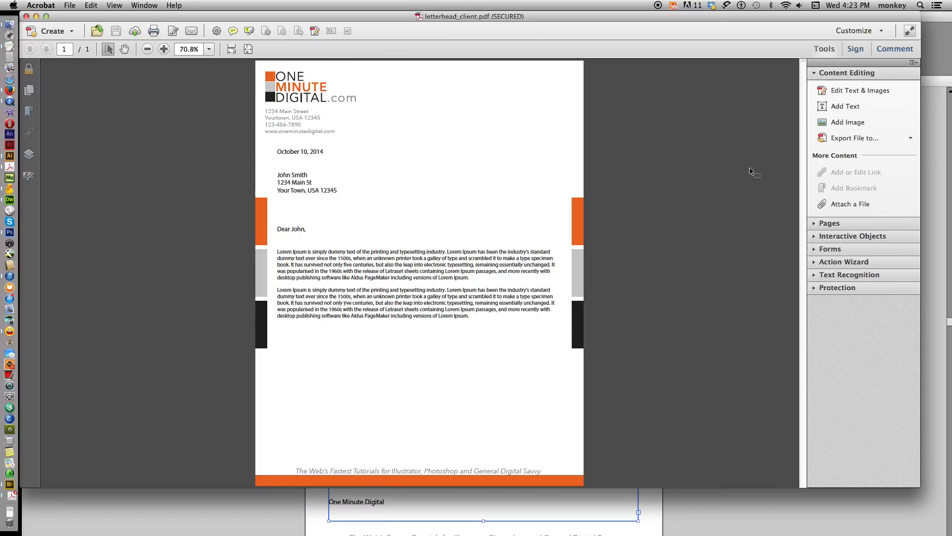
Step: In Acrobat, retry Edit Text & Images and dismiss the editing-not-permitted alert
click(860, 90)
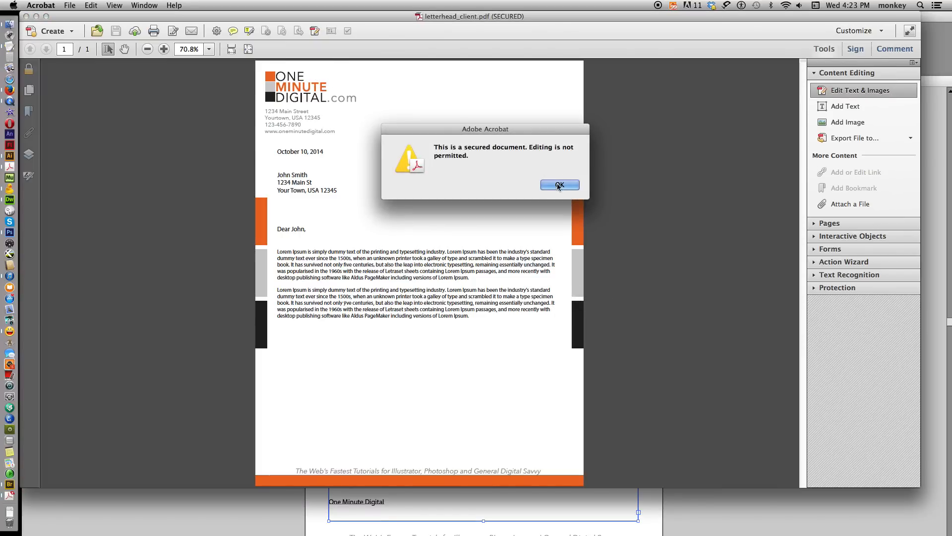
click(559, 185)
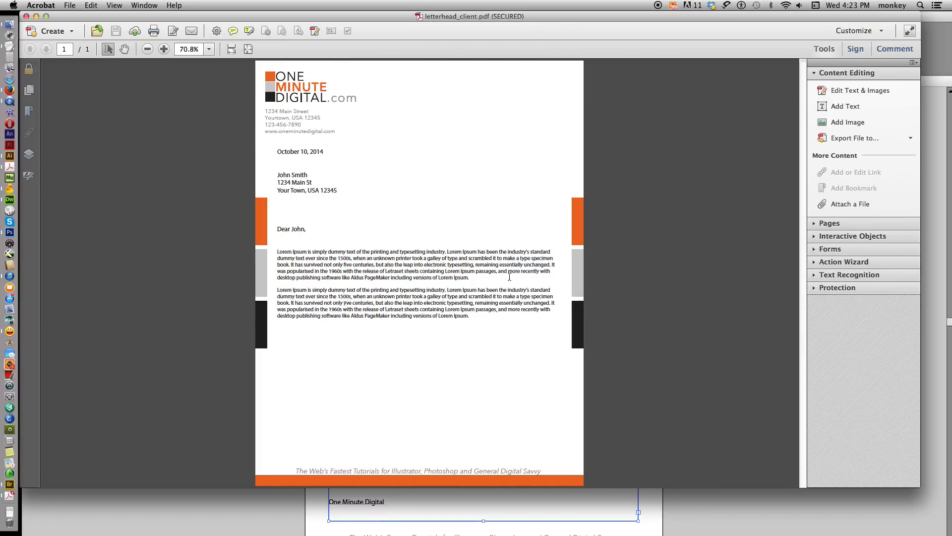
click(69, 5)
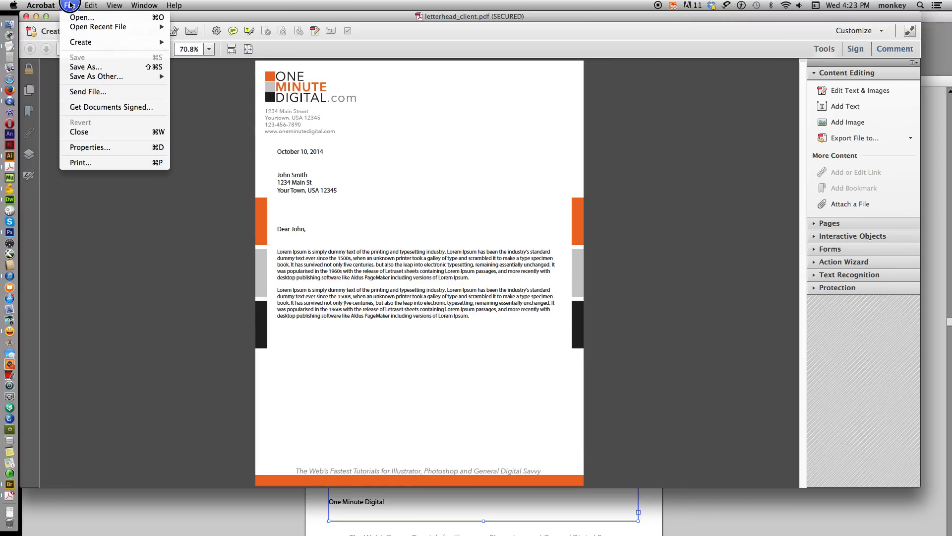
Step: Set letterhead_client.pdf's Security Method to No Security, confirming with the permissions password
click(90, 147)
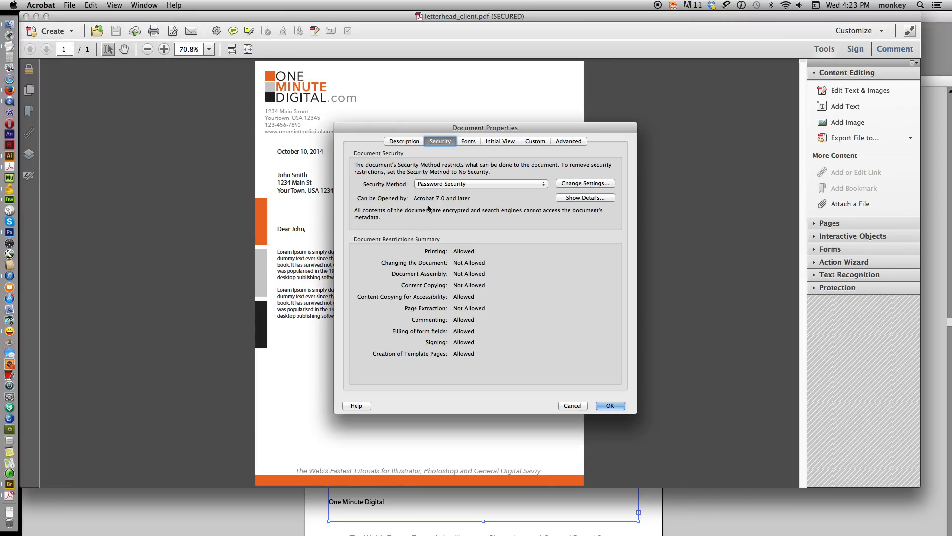
click(480, 184)
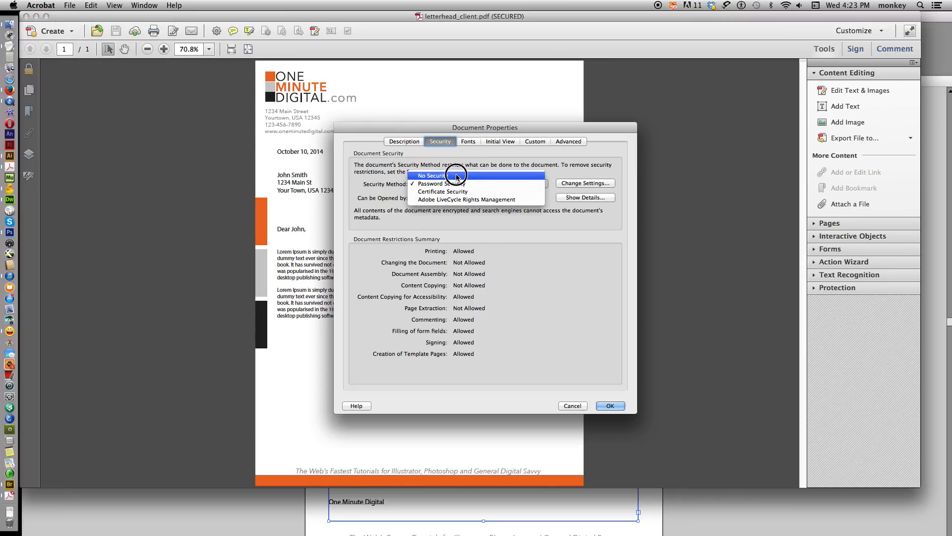
click(431, 175)
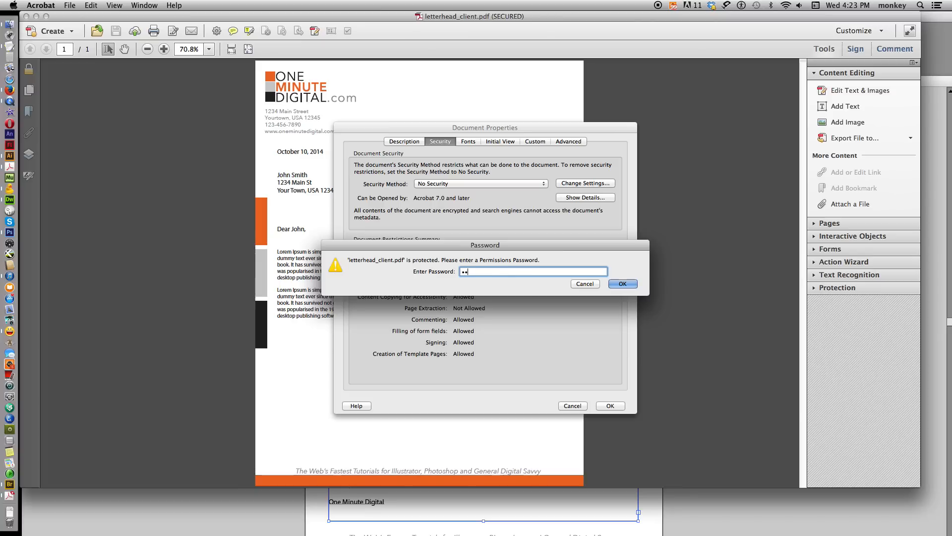
click(621, 284)
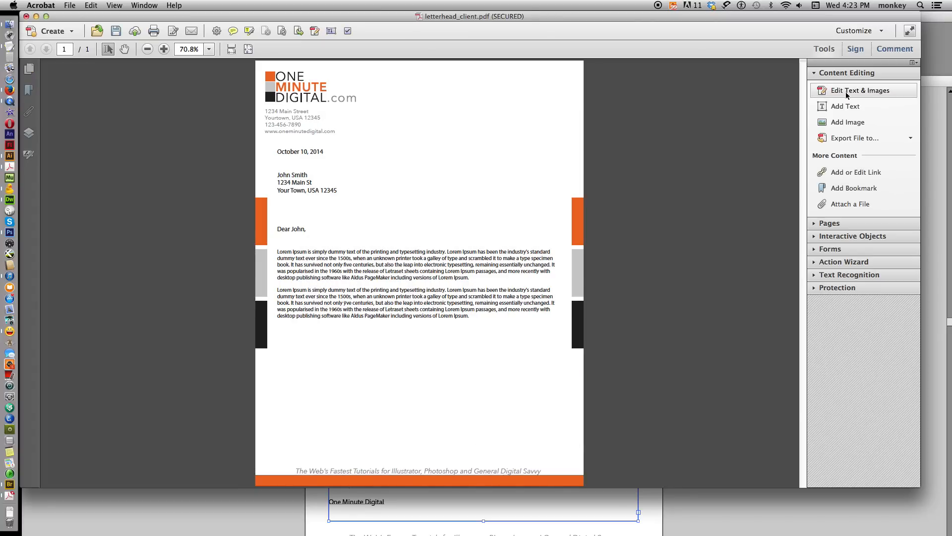
Step: Enable Edit Text & Images, alter the first body paragraph, and expand the Protection panel
click(858, 90)
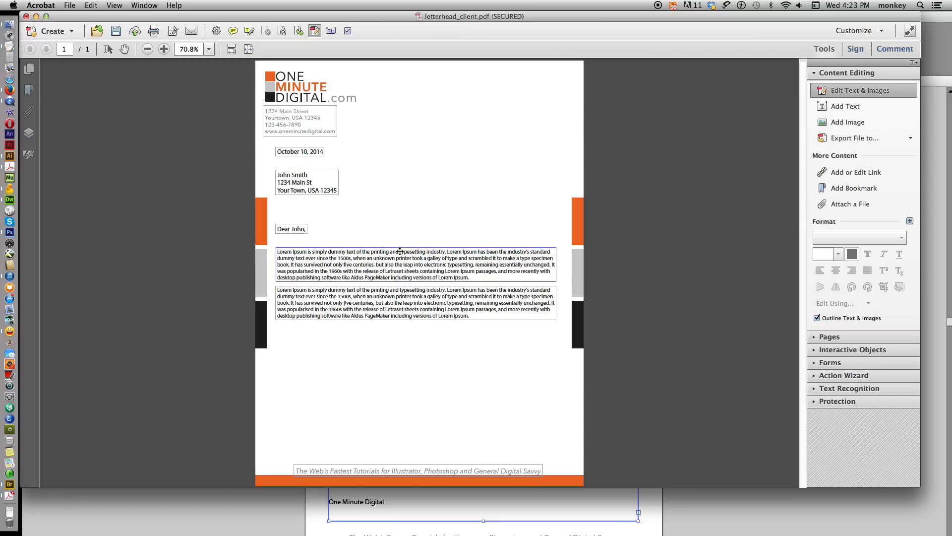
click(415, 262)
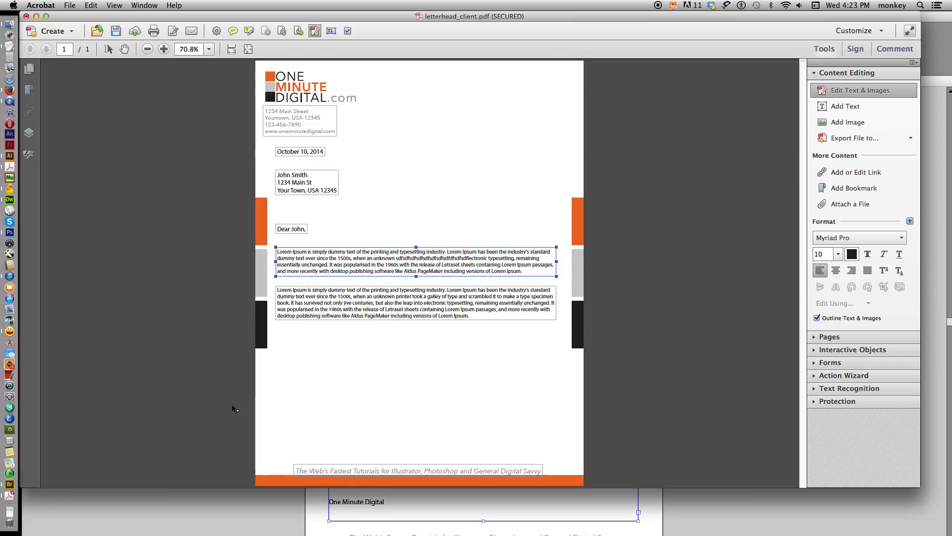
mouse_move(207, 385)
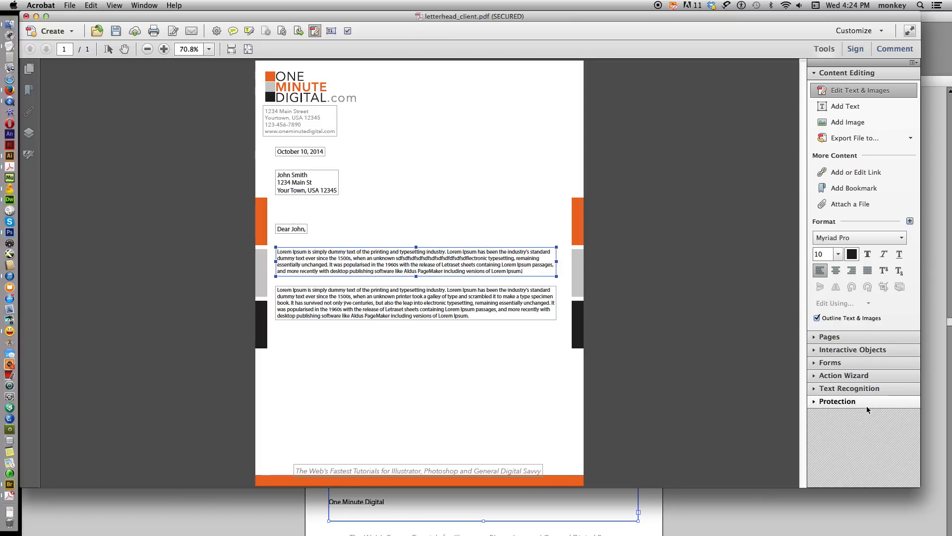
click(838, 401)
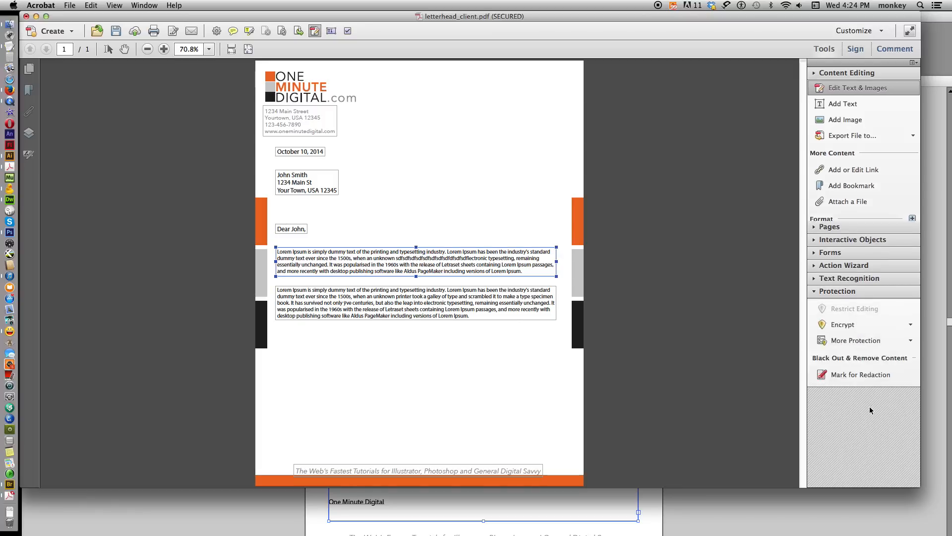